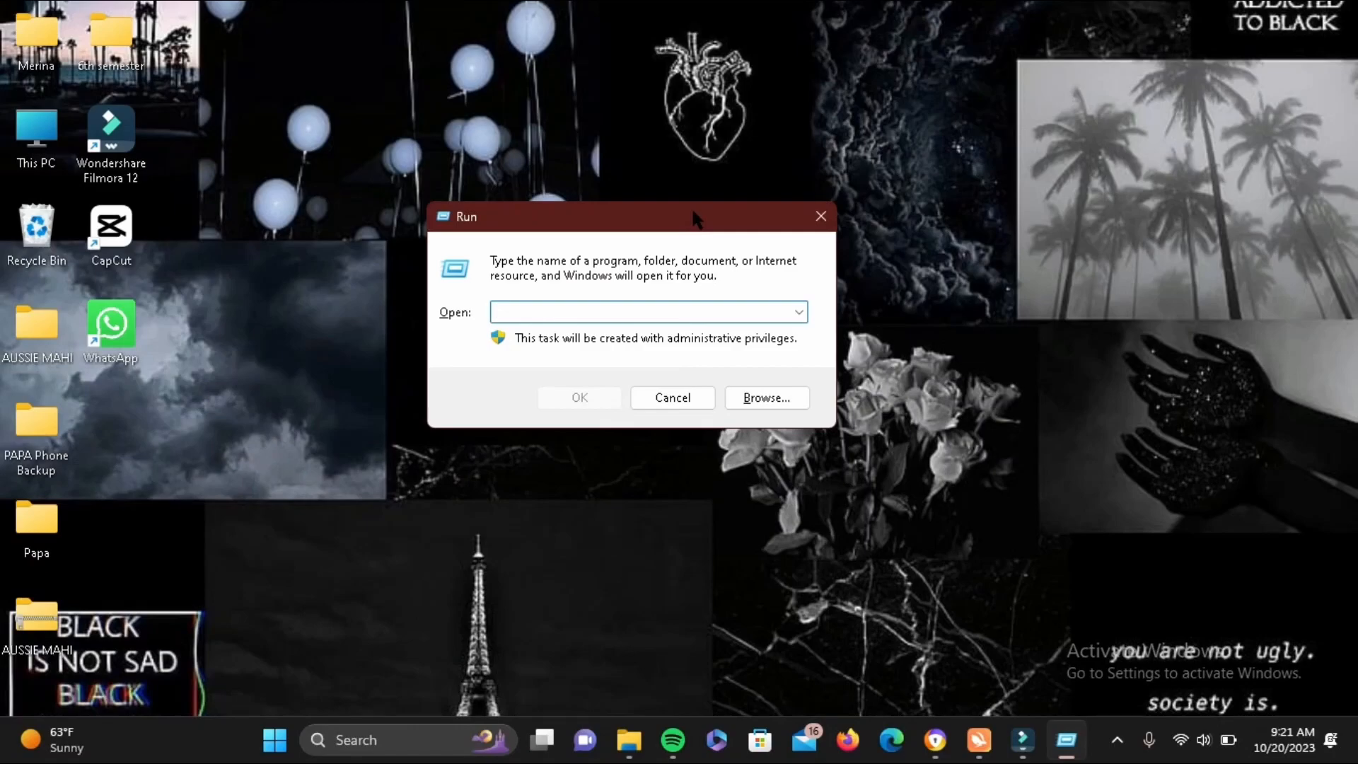
Launch Disk Cleanup via cleanmgr so it offers drive C: for cleaning
text(cleanm)
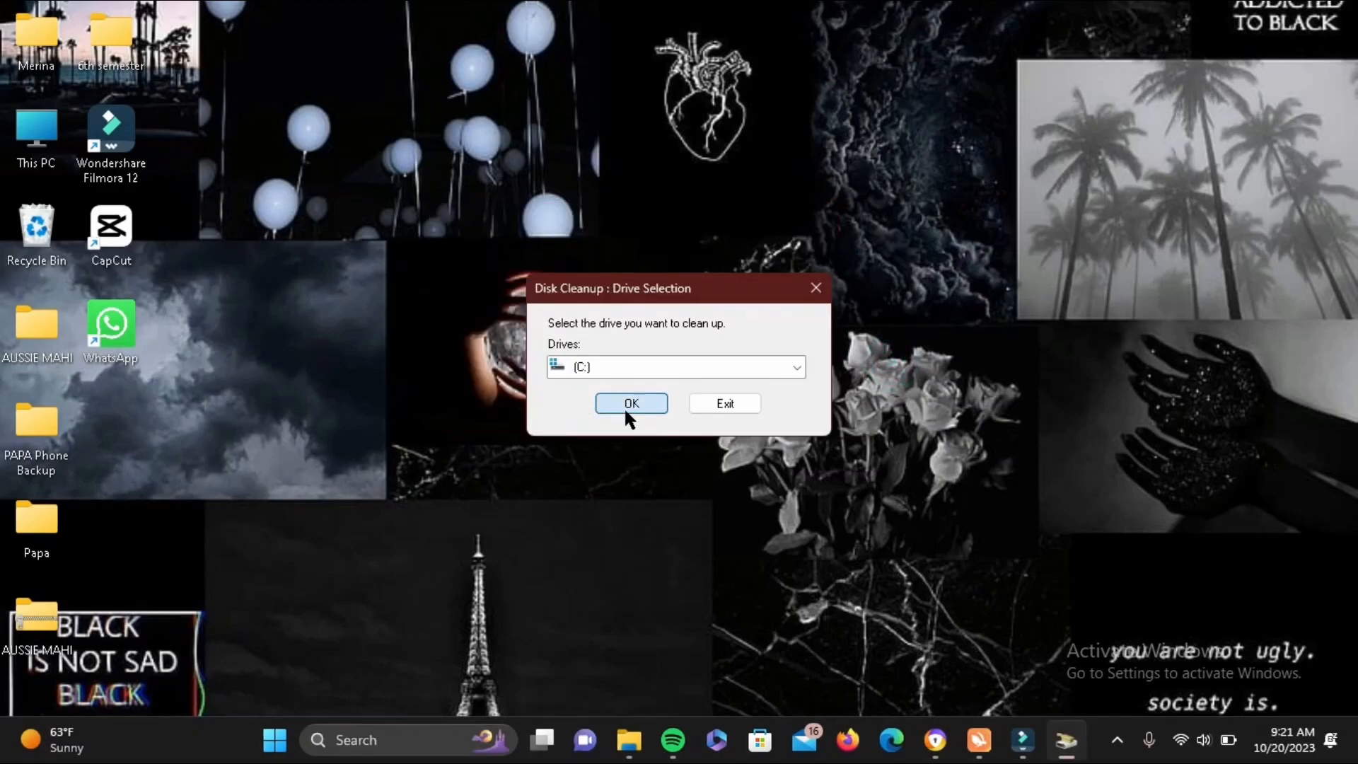
Confirm drive C:, delete the checked junk categories including Temporary Internet Files, and approve permanent deletion
click(631, 403)
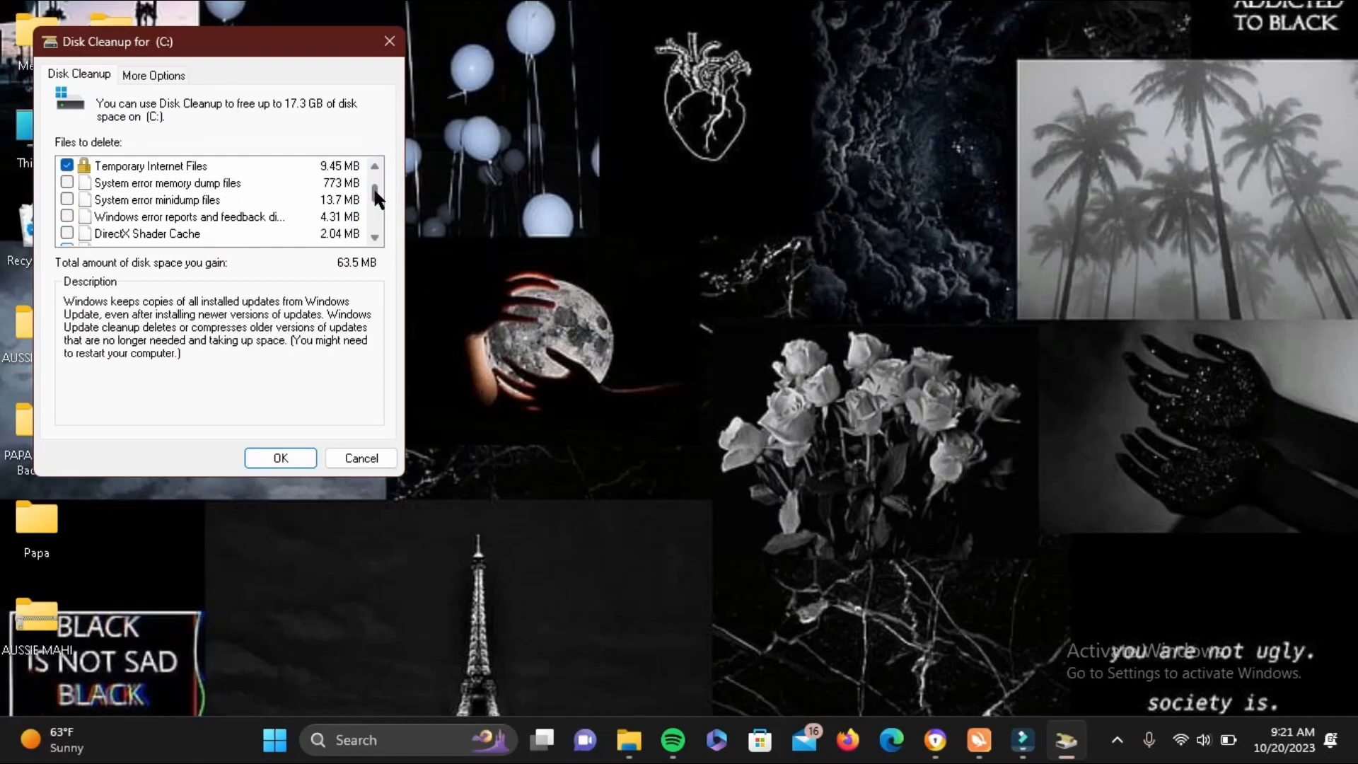
click(280, 457)
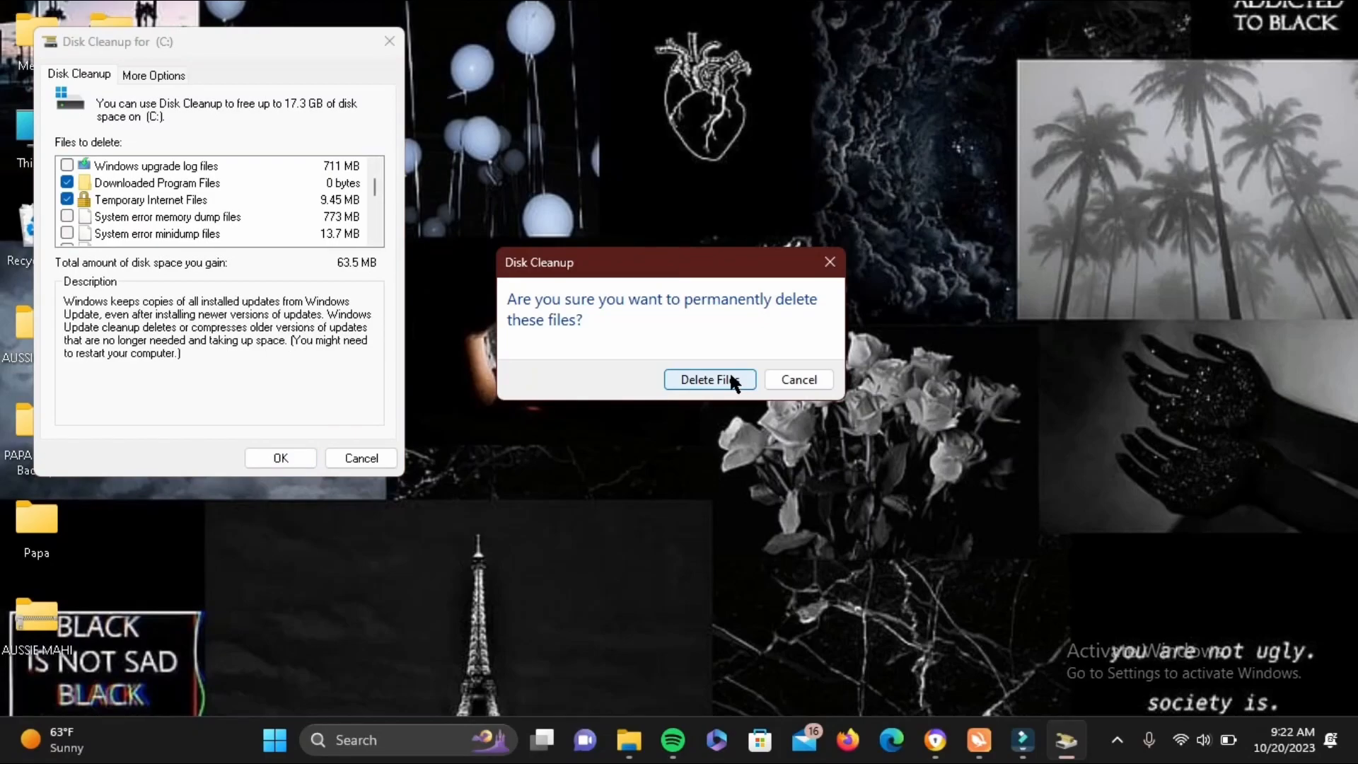
click(709, 379)
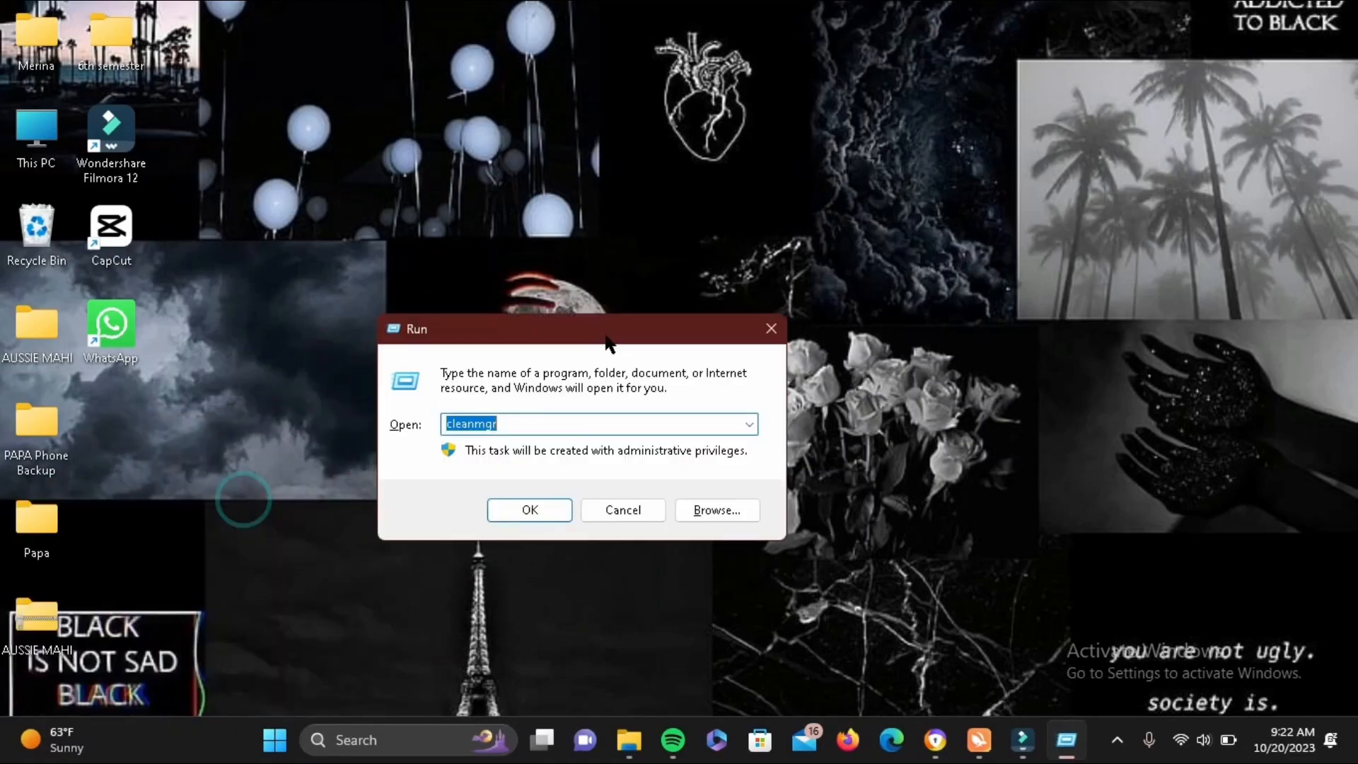
Run temp to open C:\Windows\Temp in File Explorer
text(te)
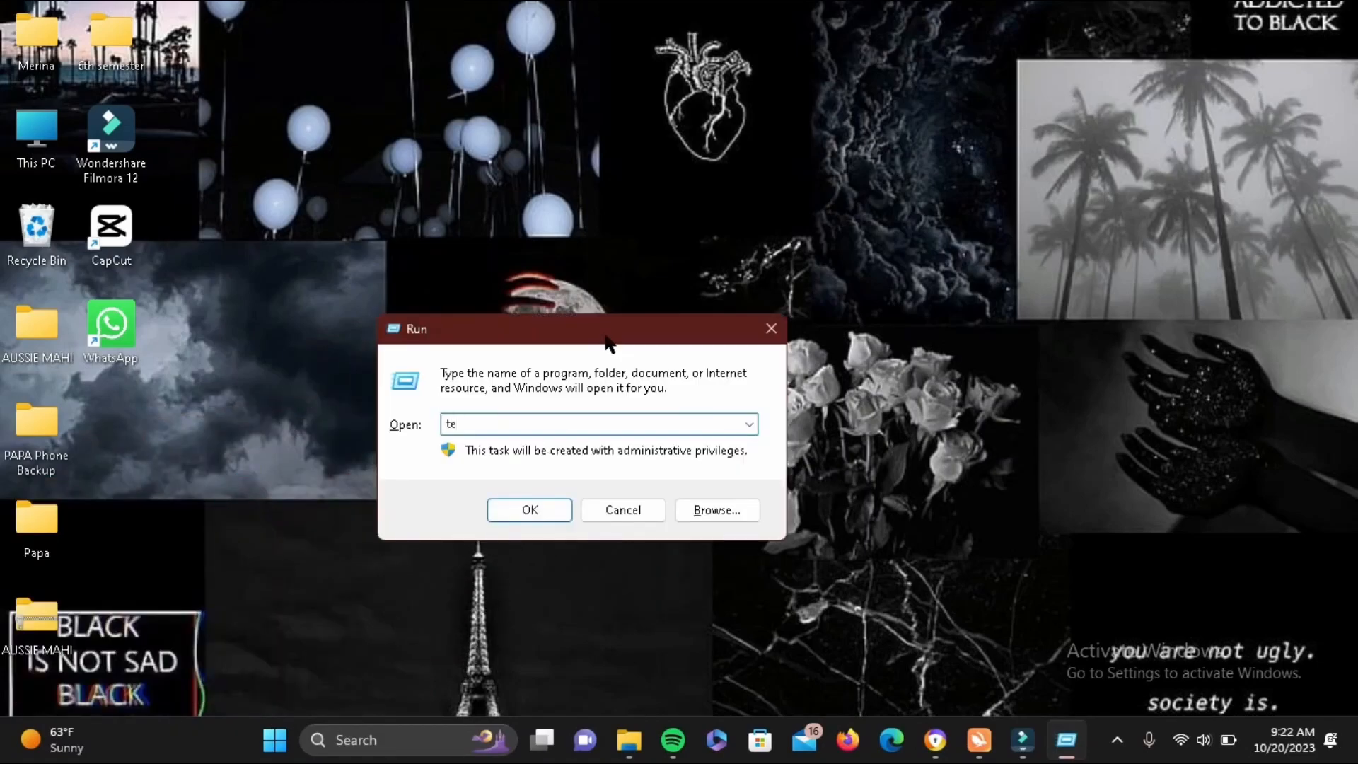
click(530, 510)
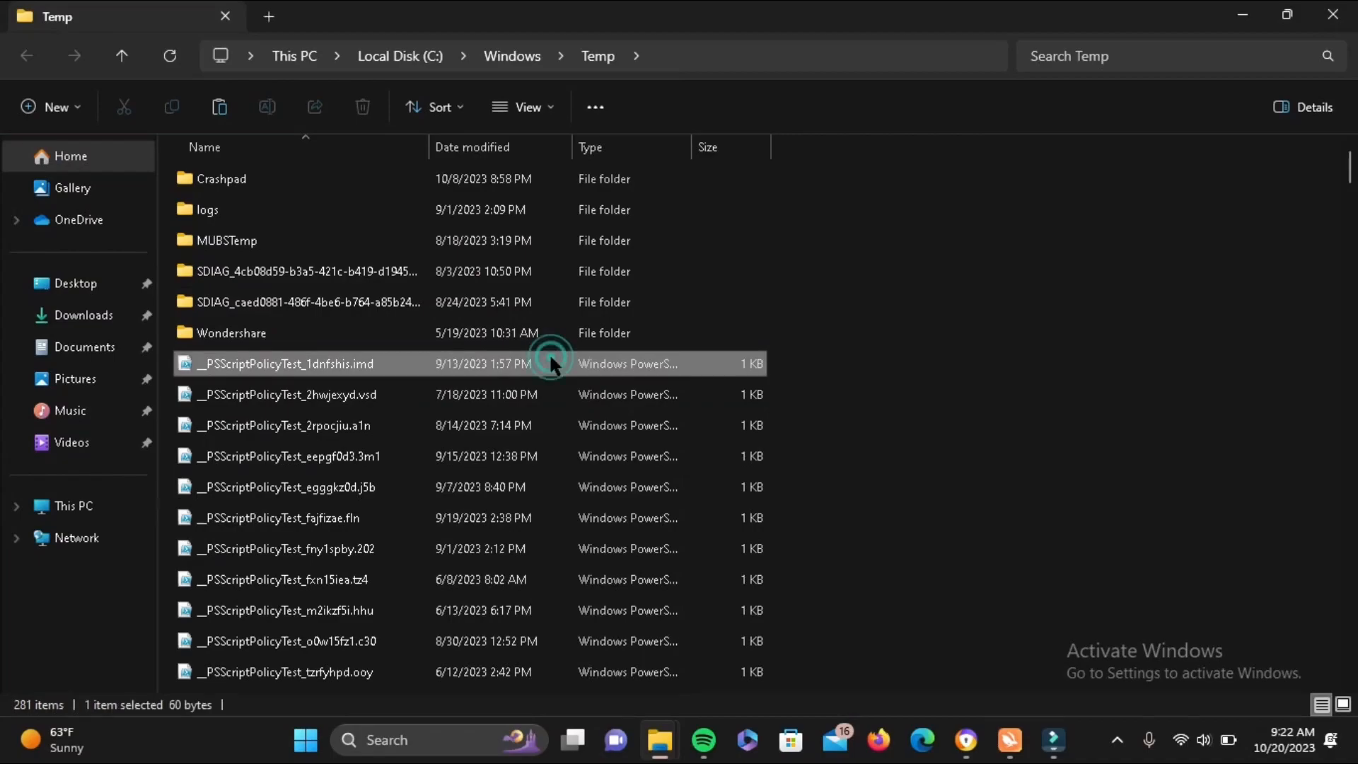
Delete all items in Windows Temp, skipping the in-use file and Wondershare folder
key(ctrl+a)
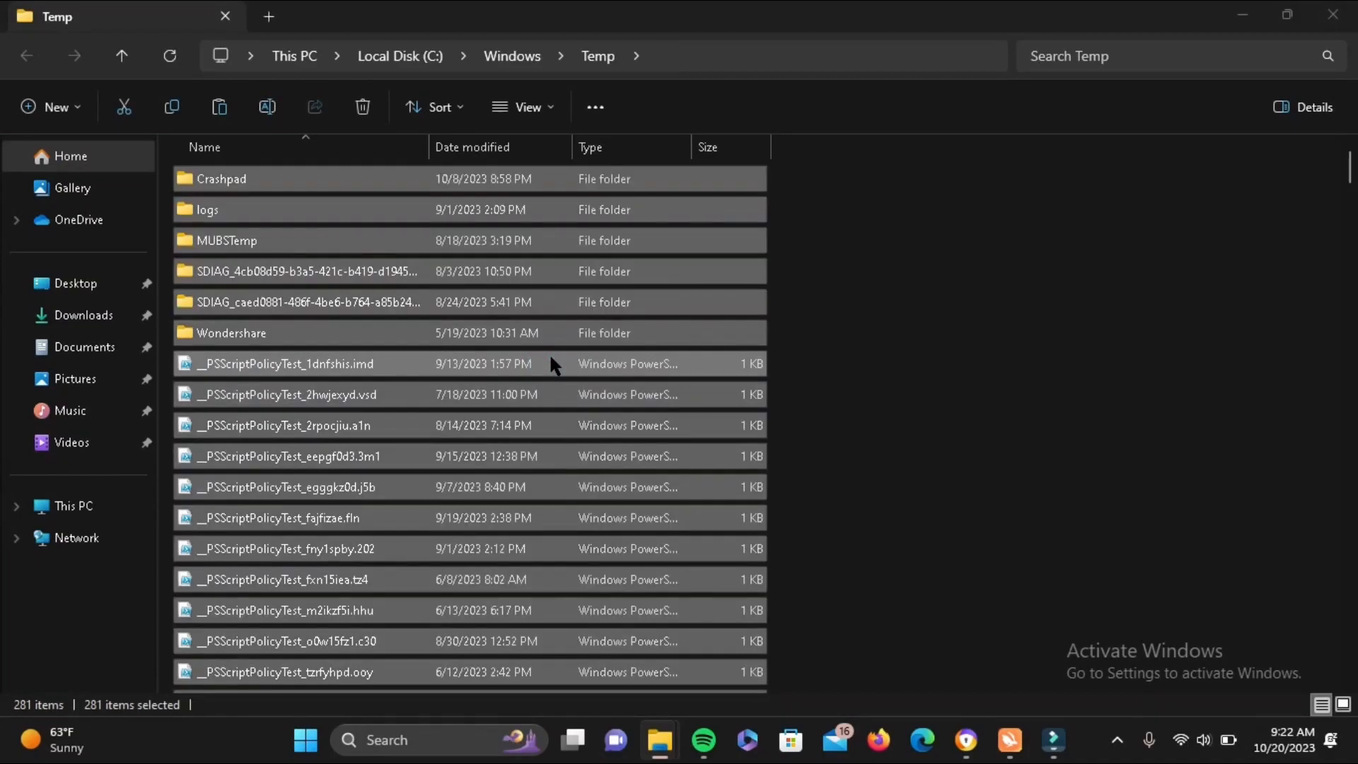
click(362, 106)
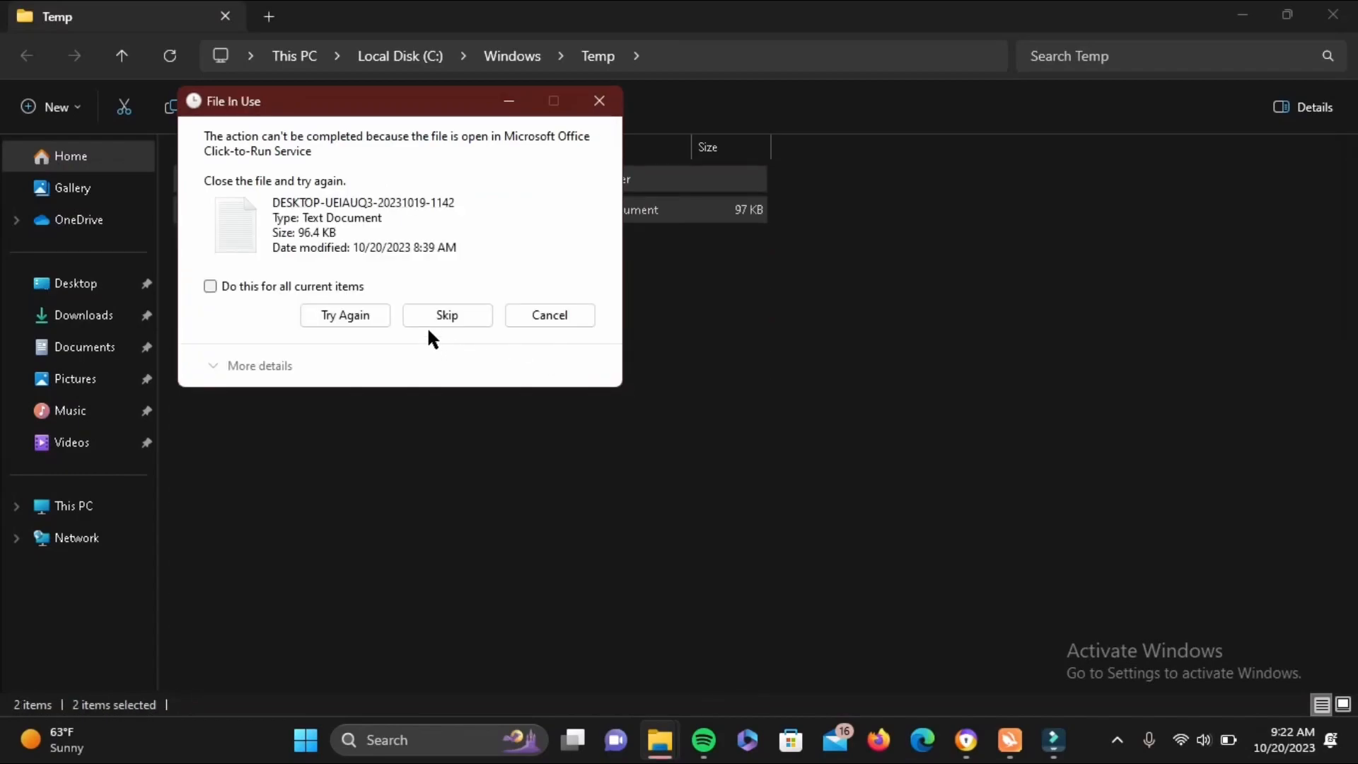
click(447, 314)
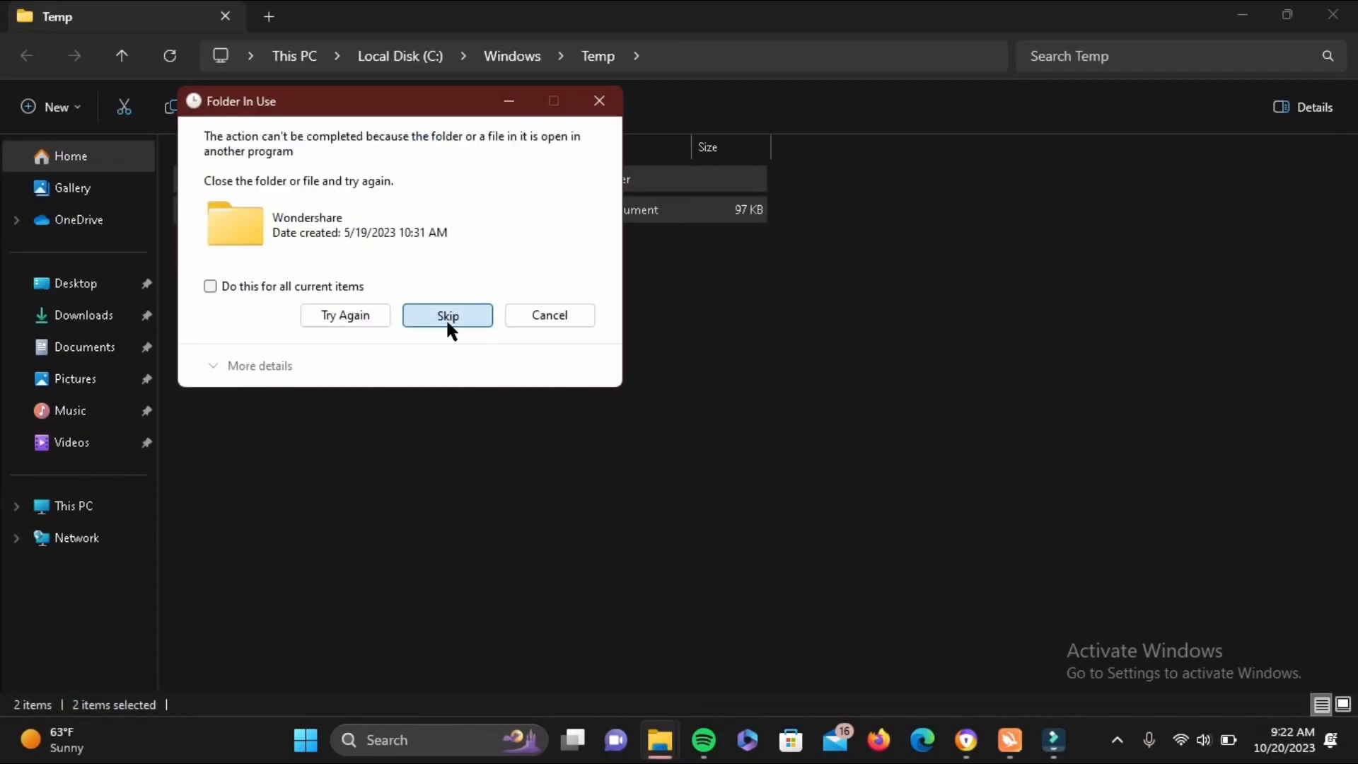
click(449, 315)
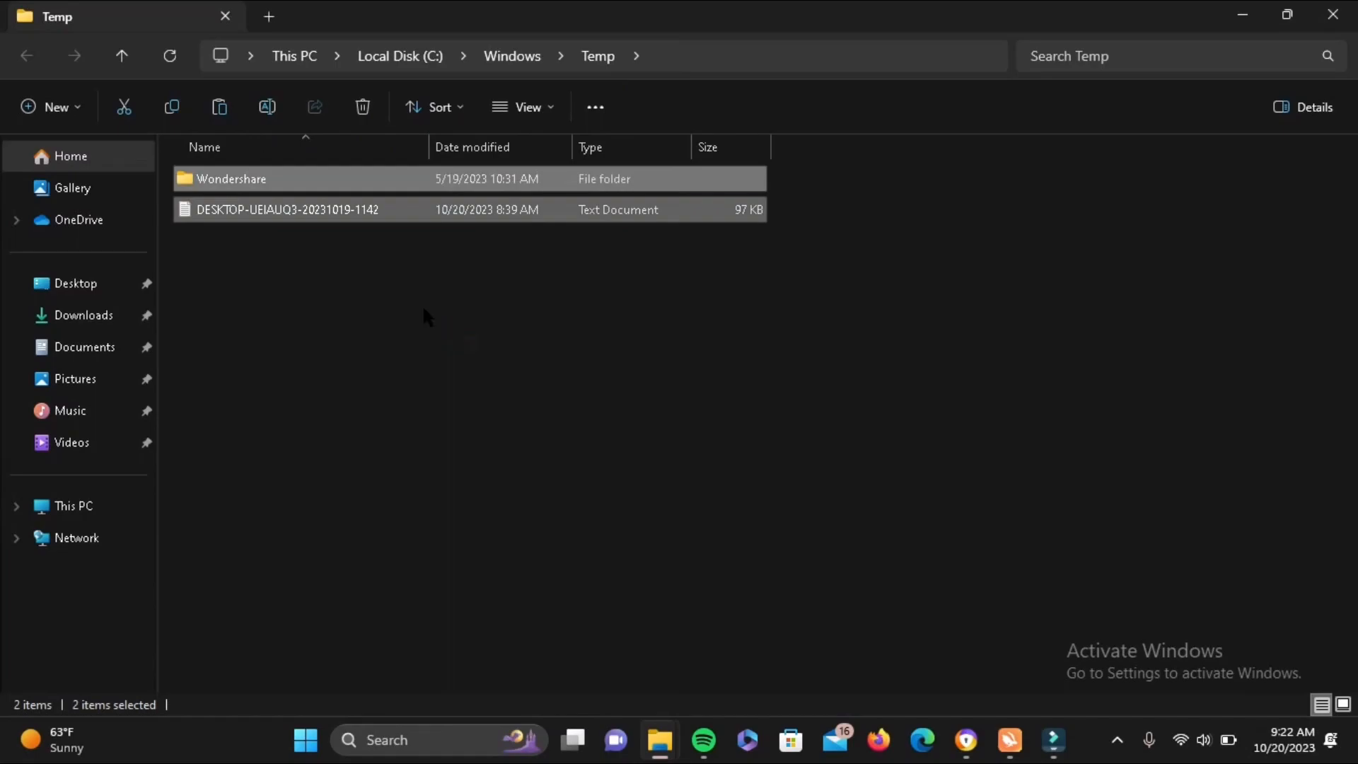
mouse_move(1288, 14)
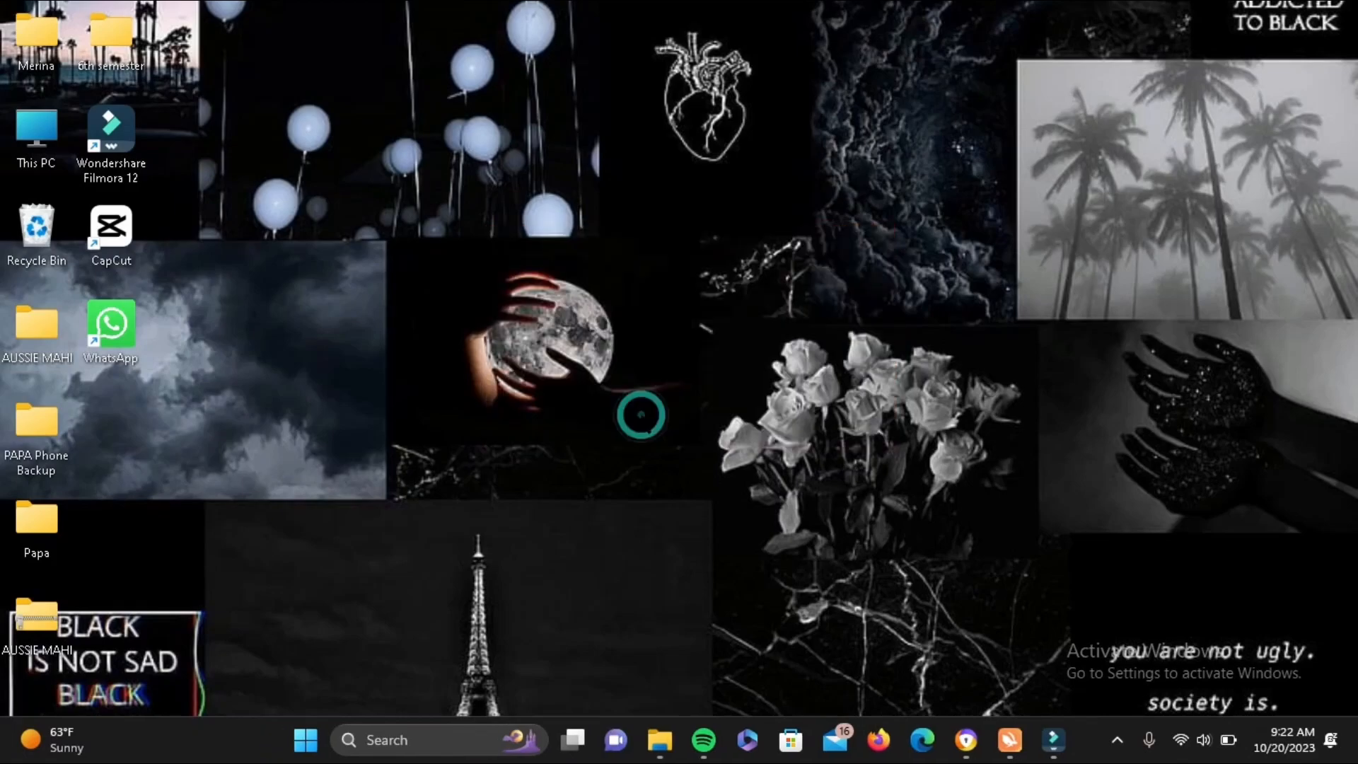
Run %temp% to open the AppData\Local\Temp folder
click(658, 739)
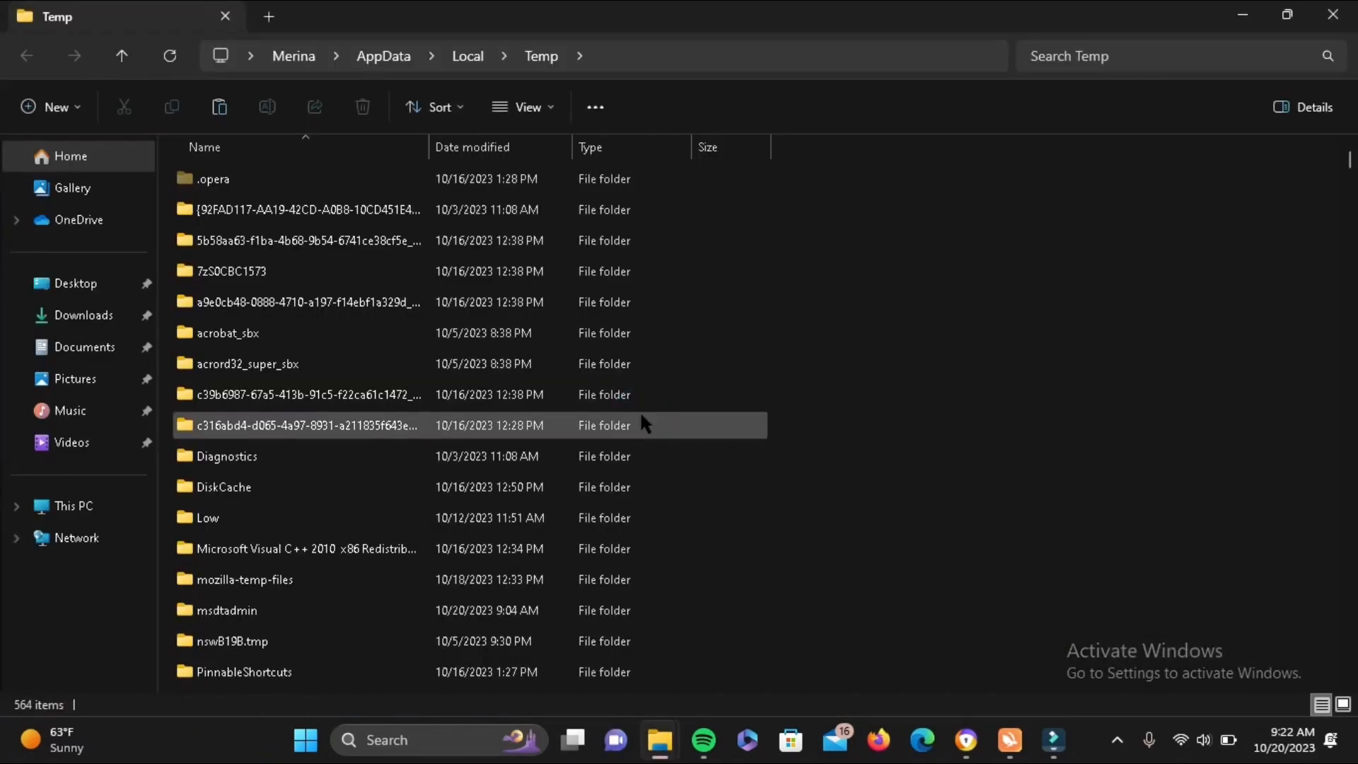
Delete everything in the local Temp folder, skipping the in-use Wondershare folder
click(307, 425)
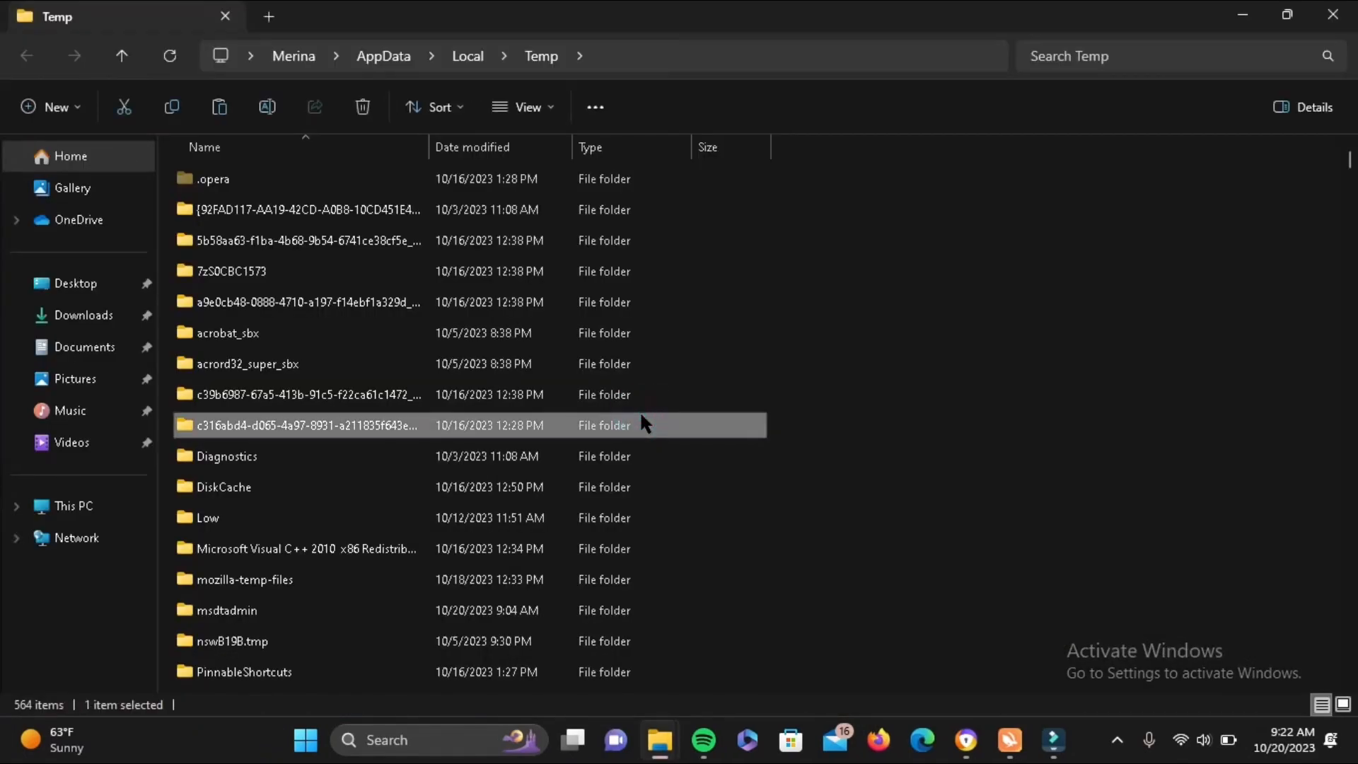
key(ctrl+a)
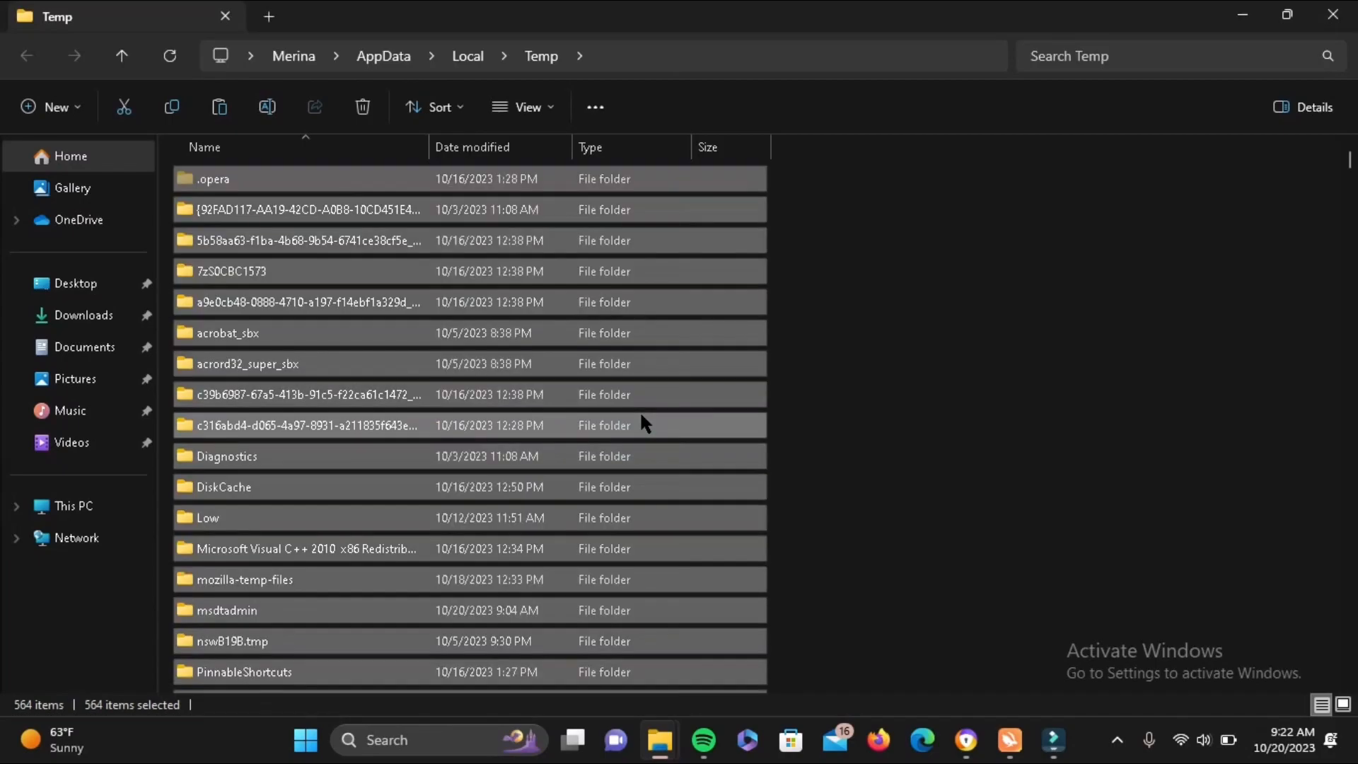
click(362, 106)
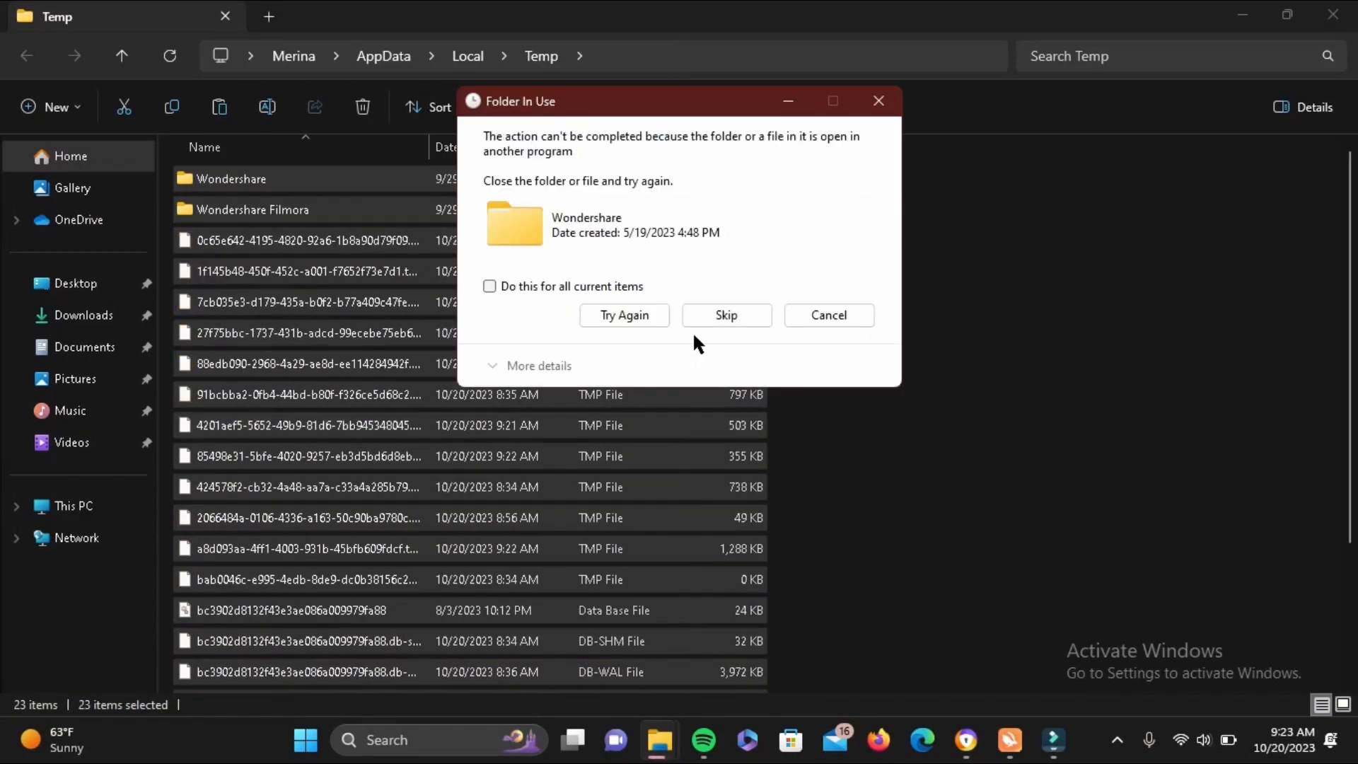
click(726, 314)
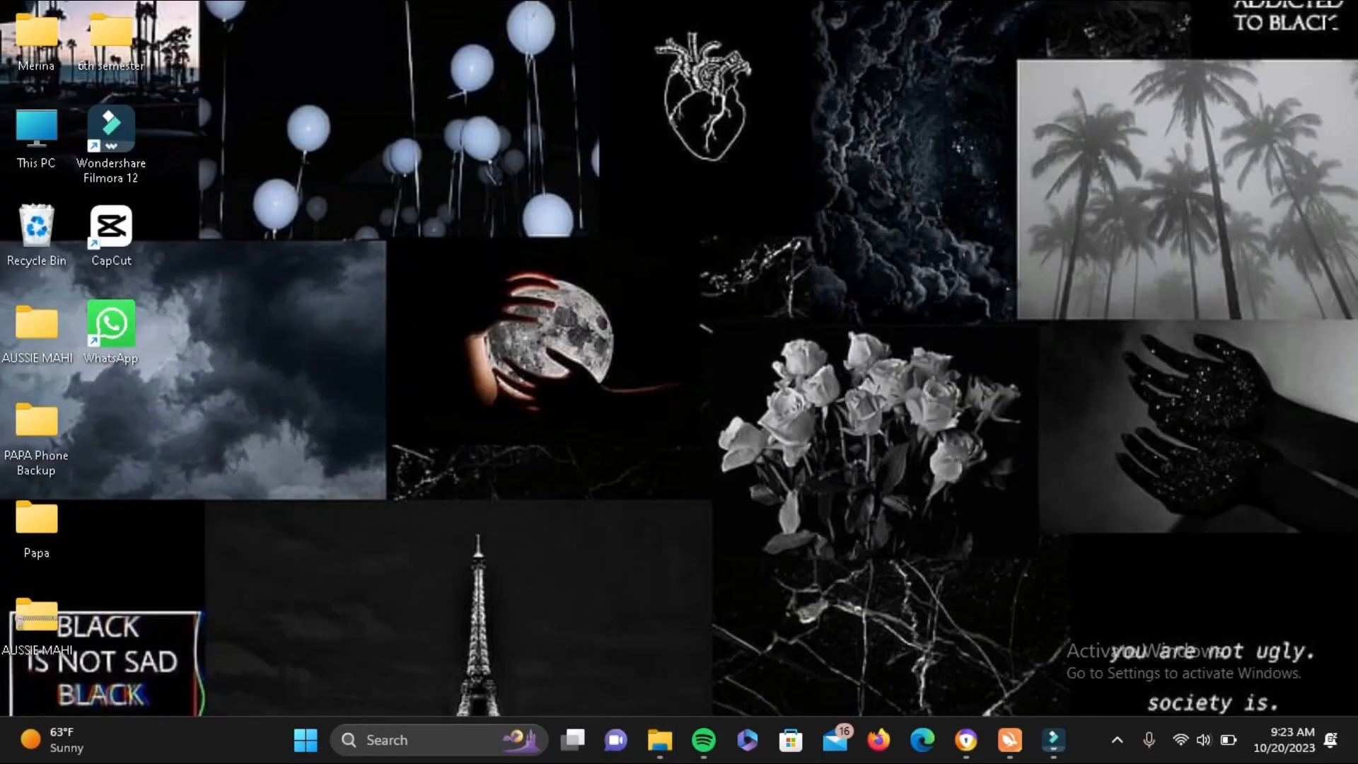
Show the Malwarebytes and HitmanPro download pages in Chrome, then minimize the browser
click(965, 743)
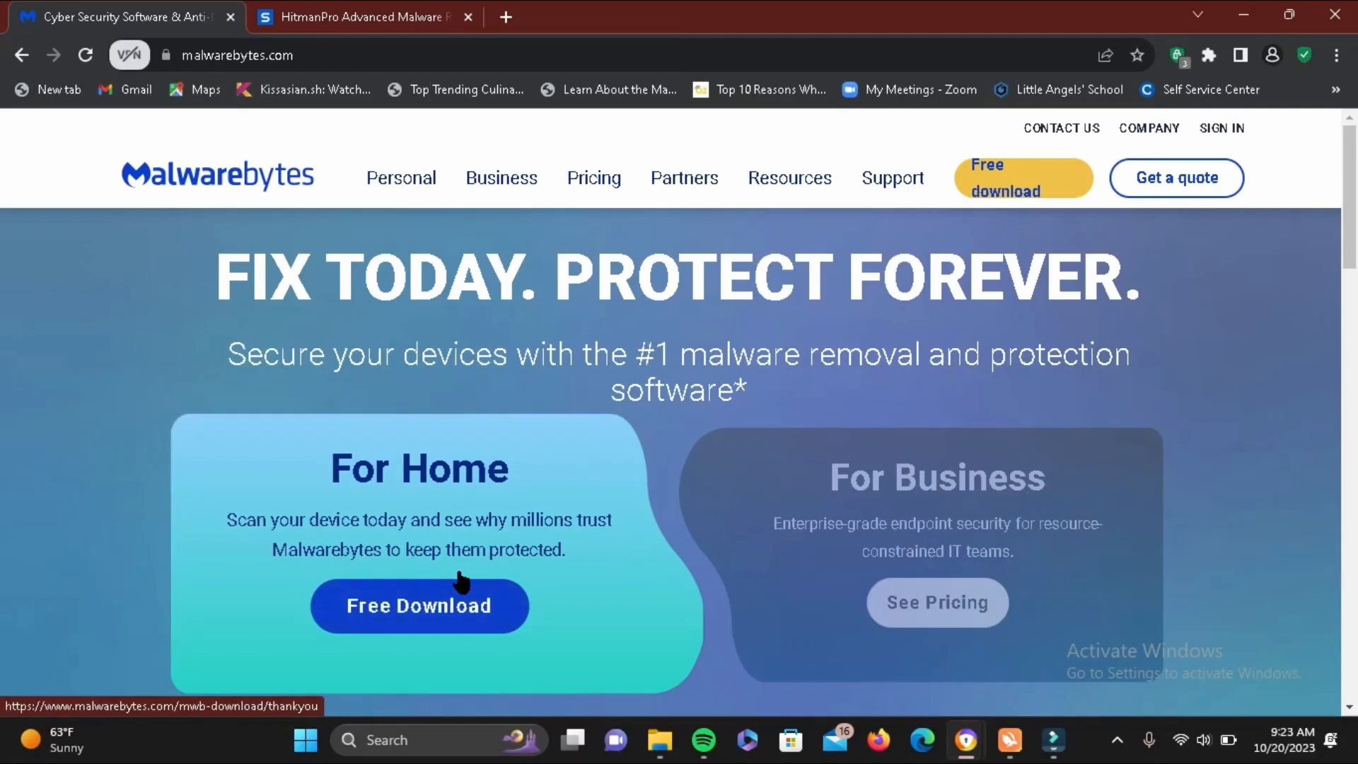
mouse_move(237, 606)
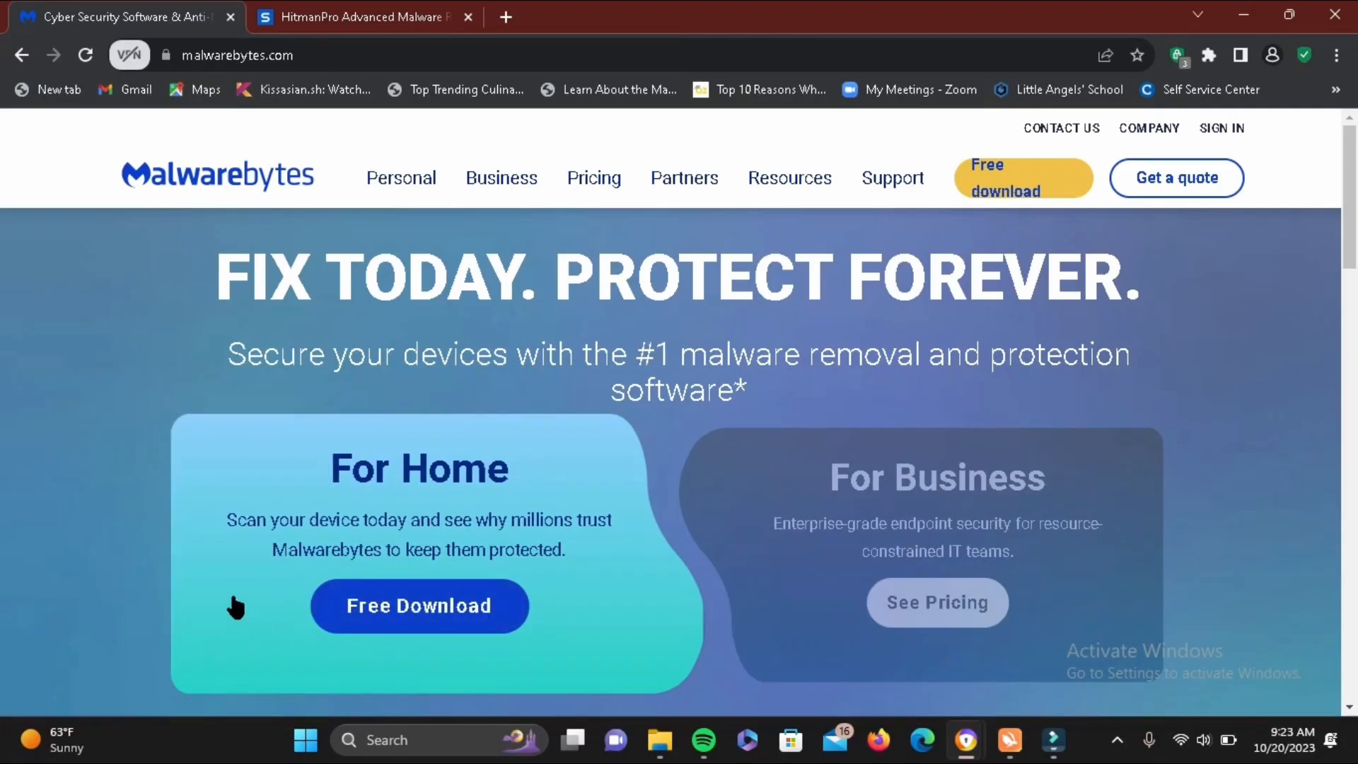
click(356, 17)
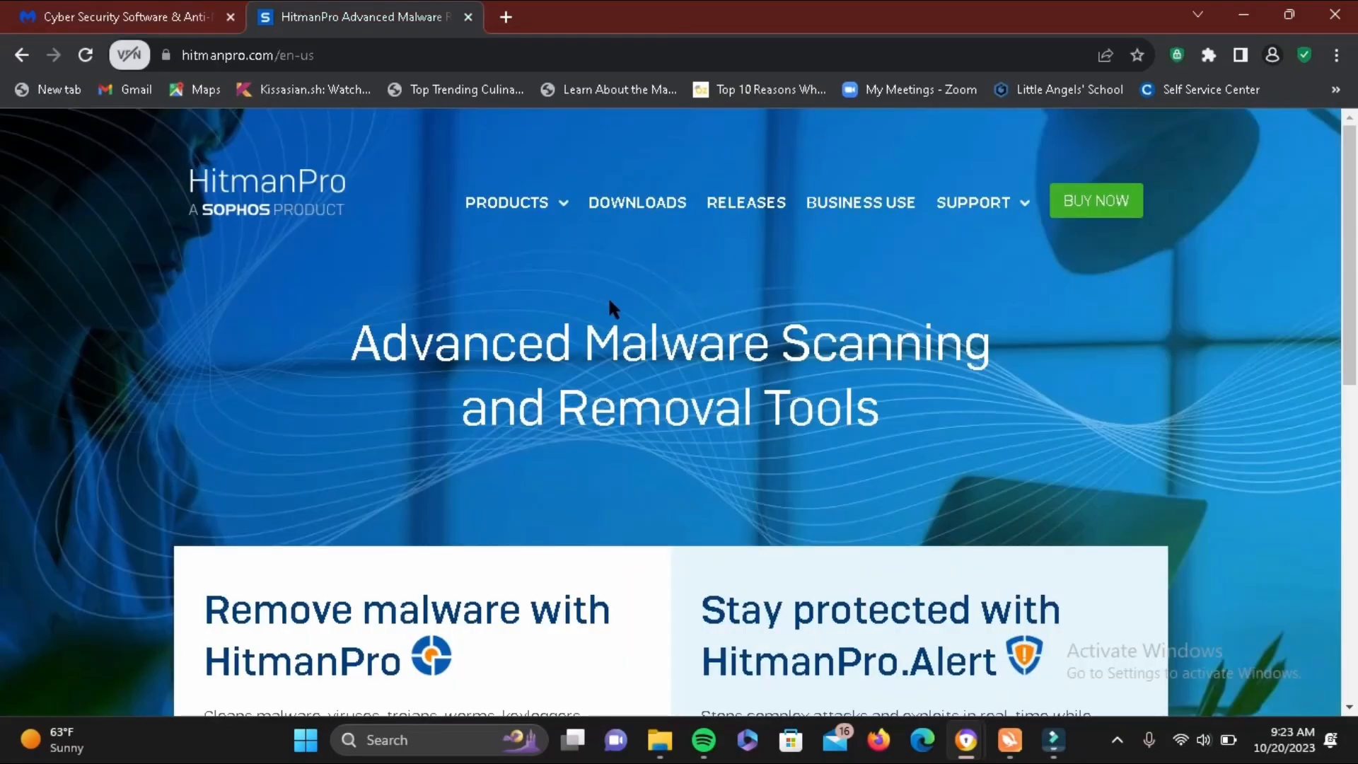
scroll(down, 3)
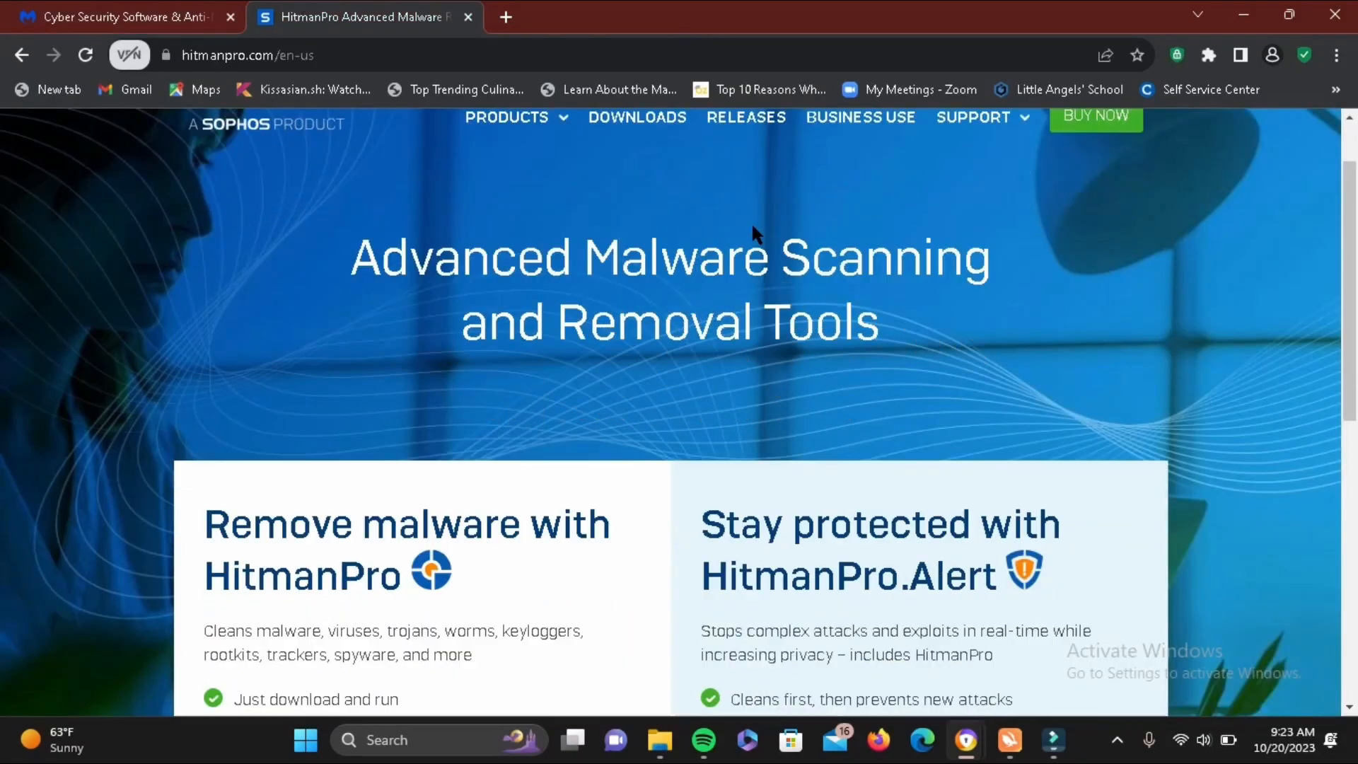
scroll(down, 3)
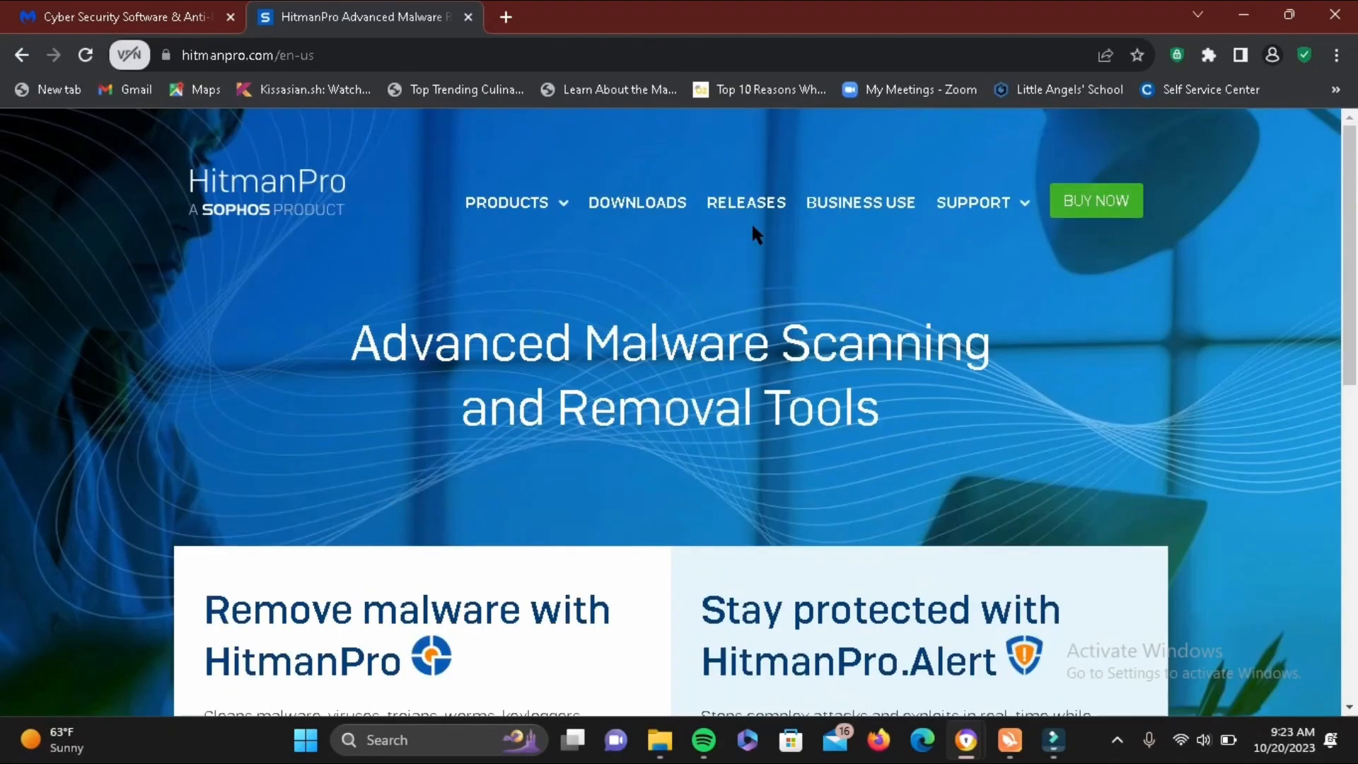
mouse_move(1245, 13)
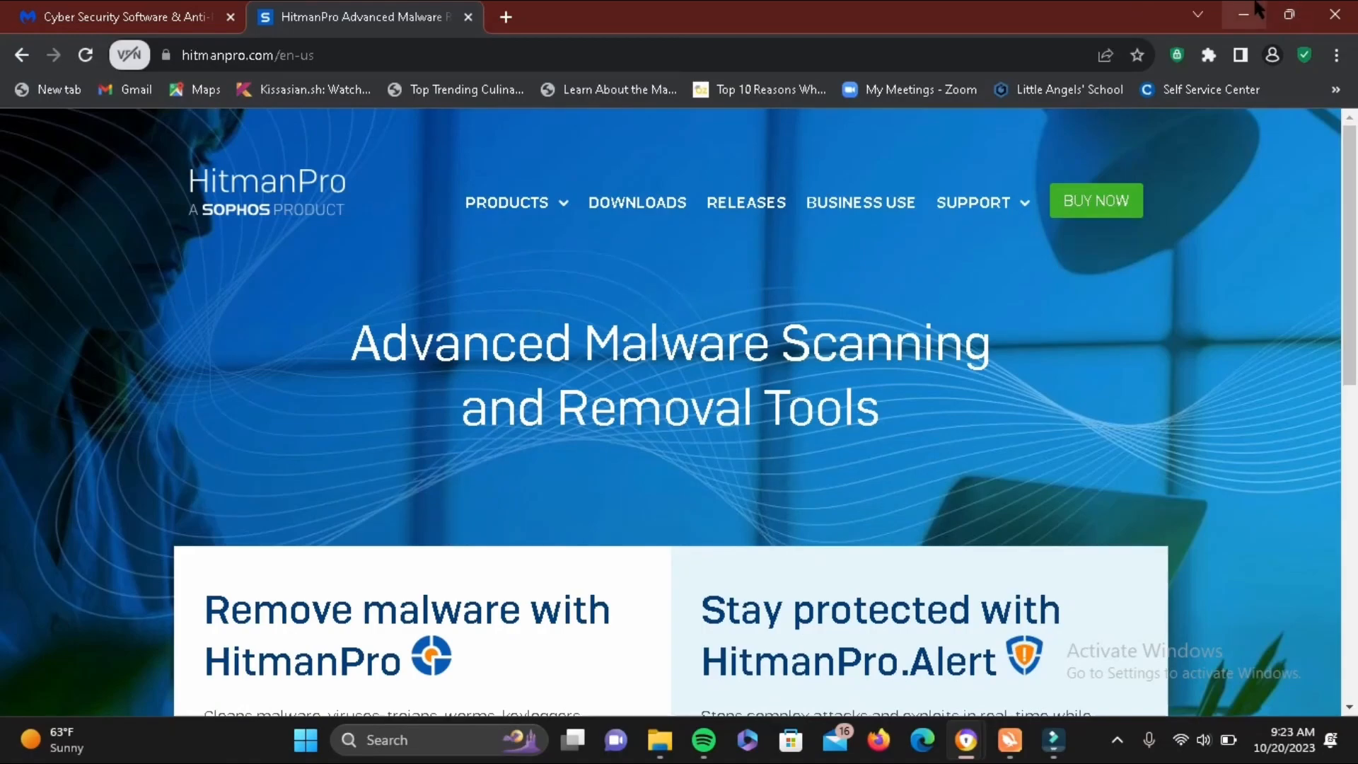
click(1244, 14)
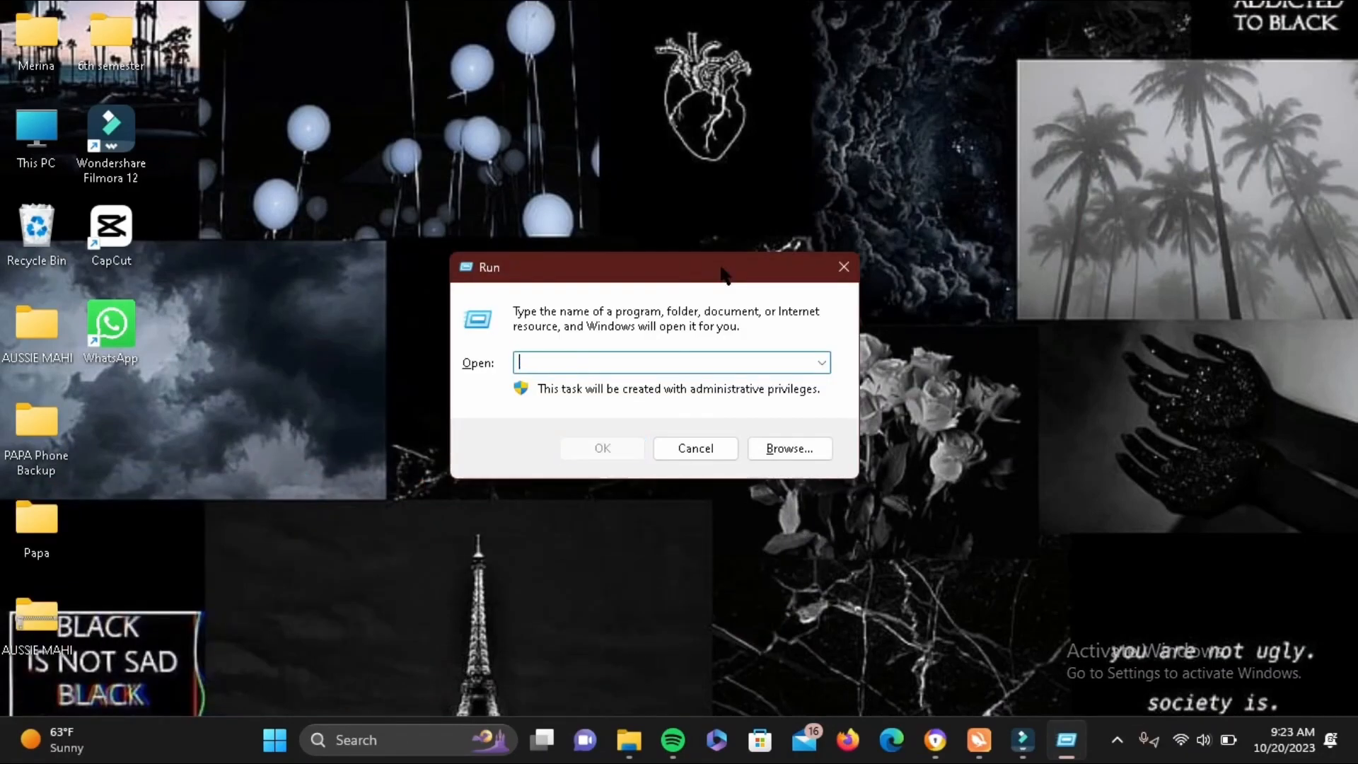
Run inetcpl.cpl to open Internet Properties on its General tab
text(in)
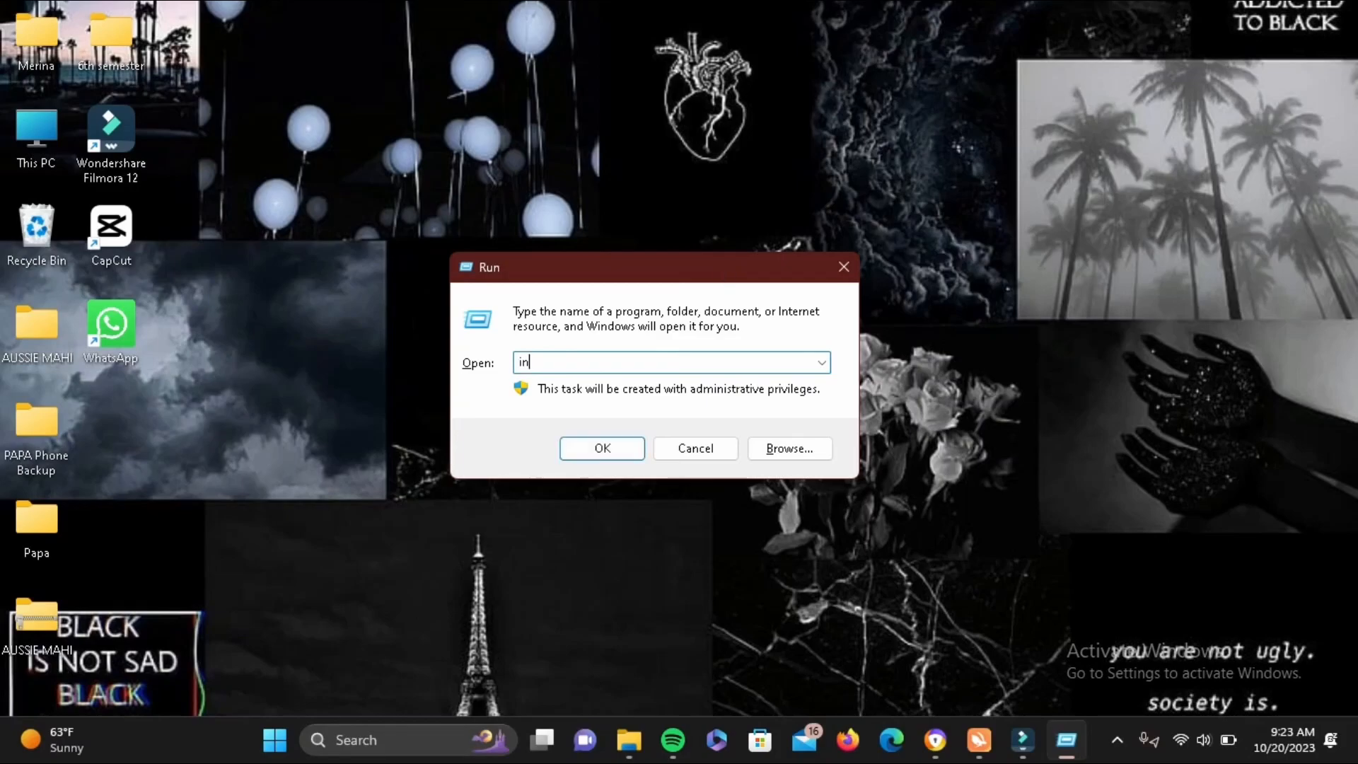
text(etcpl)
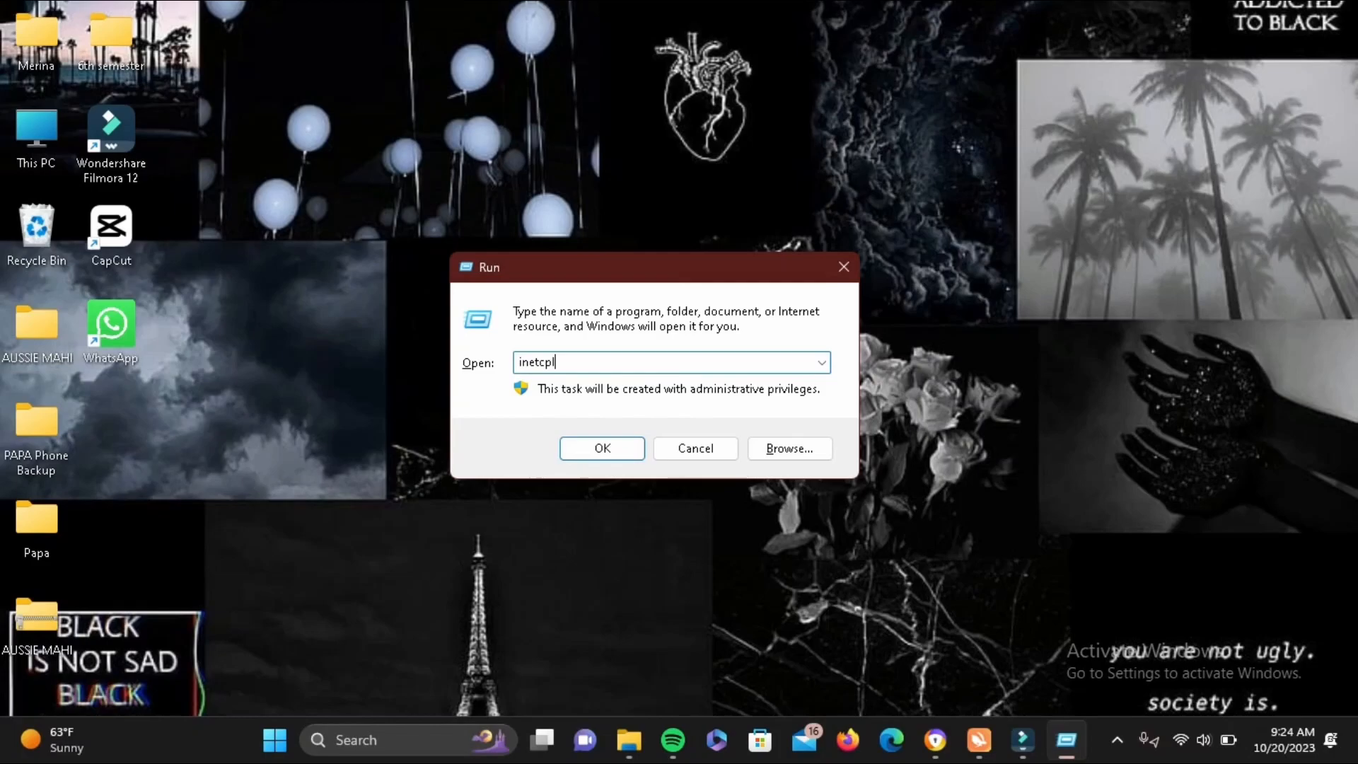
text(.cpl)
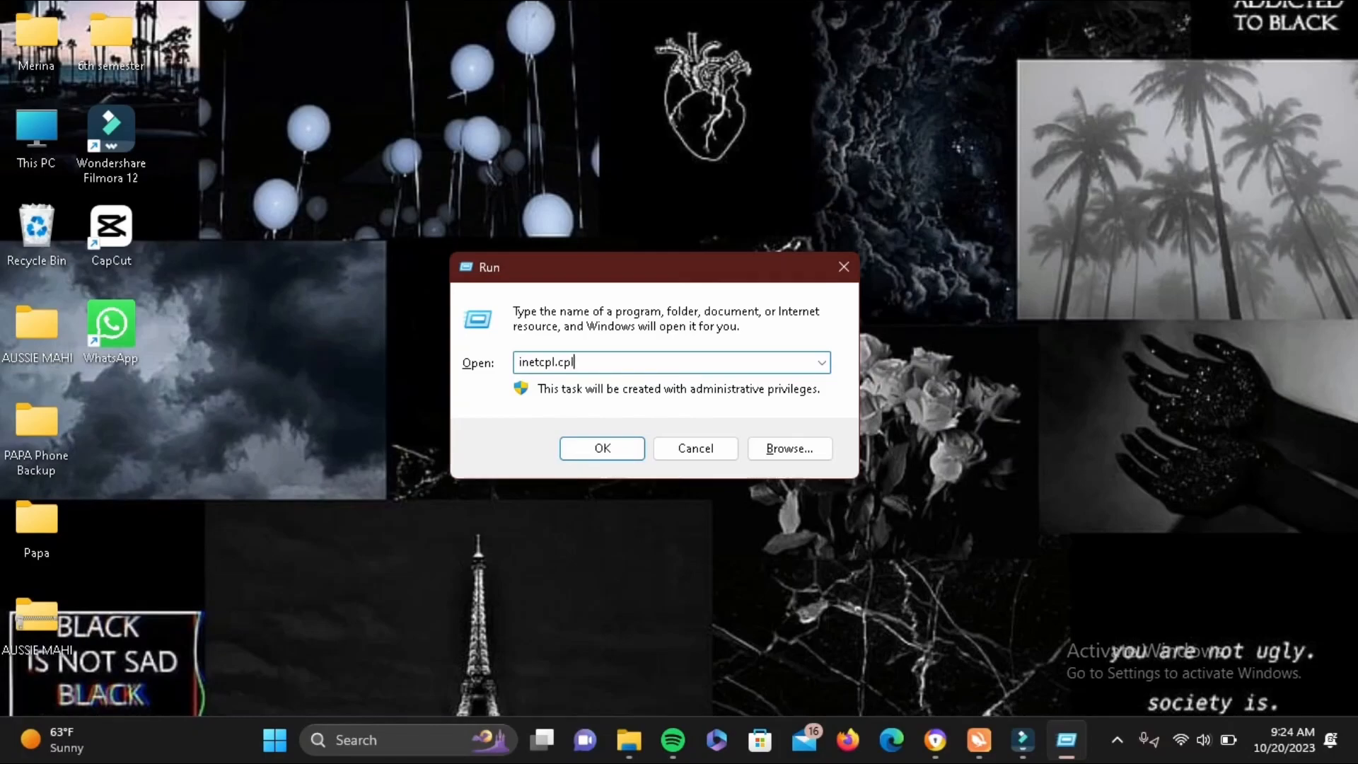
click(601, 449)
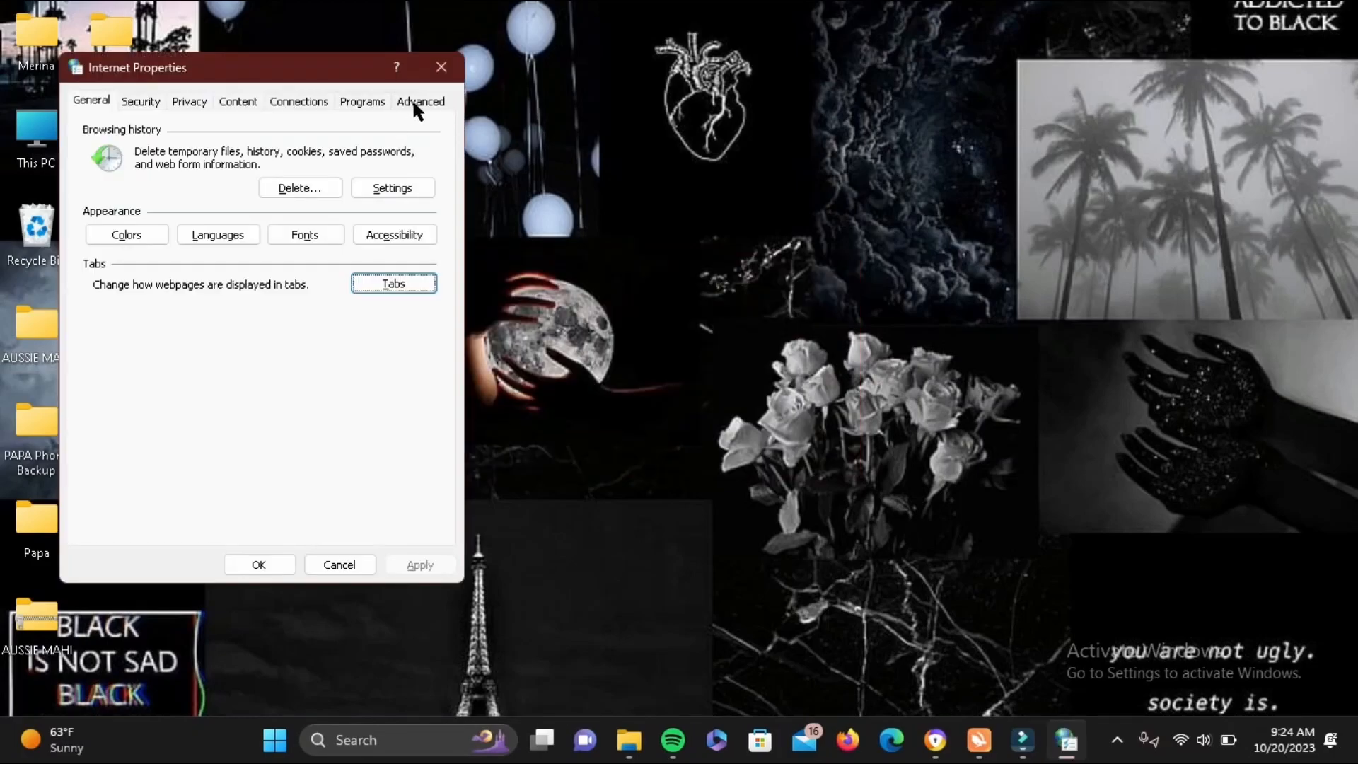
Restore the Advanced tab's browser settings to their defaults
click(419, 101)
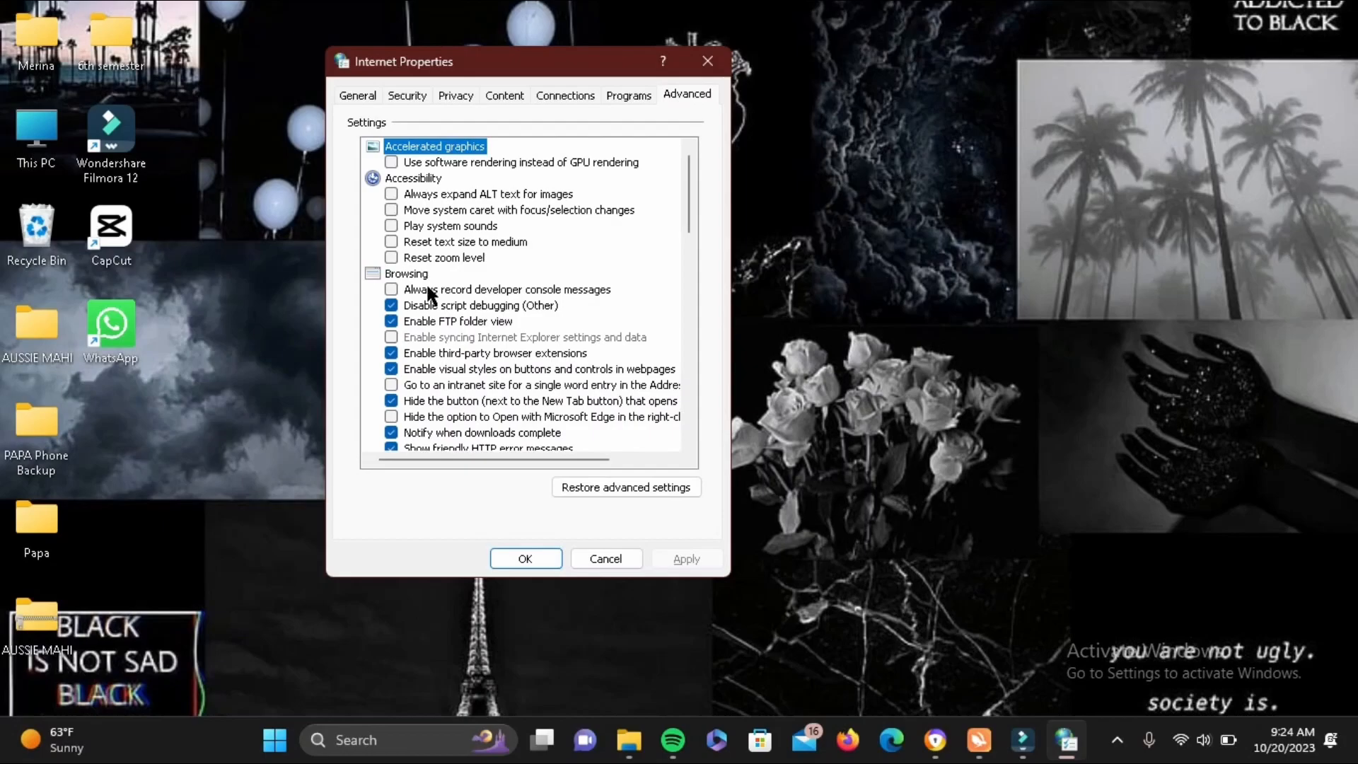
scroll(down, 3)
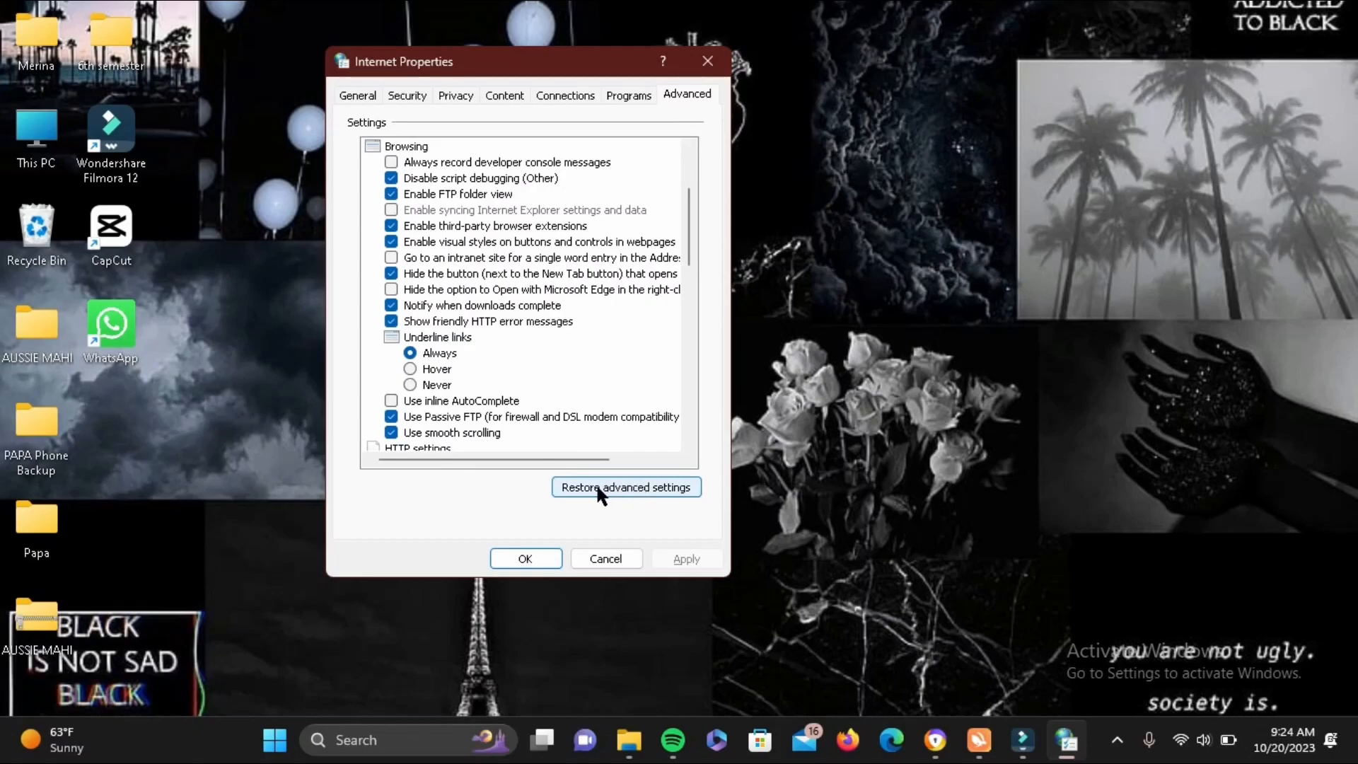
click(626, 487)
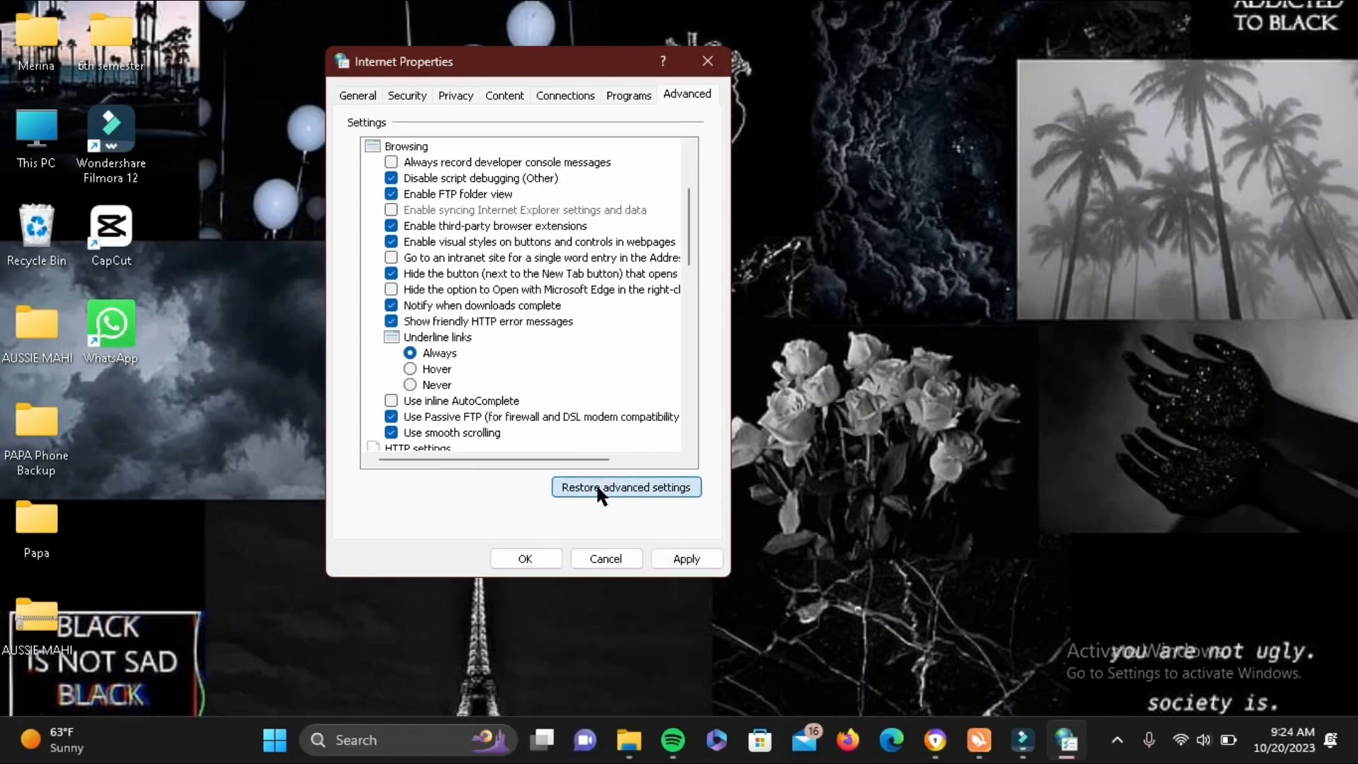
click(625, 487)
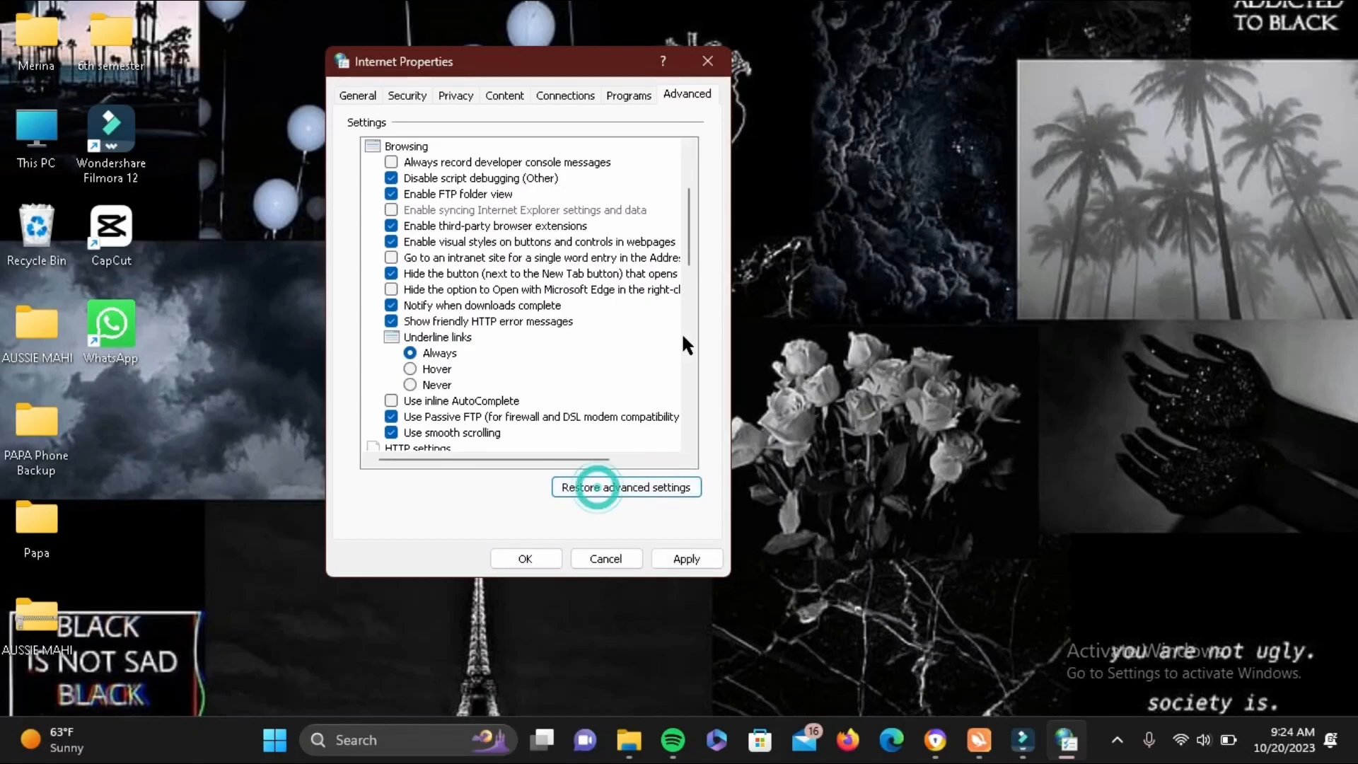